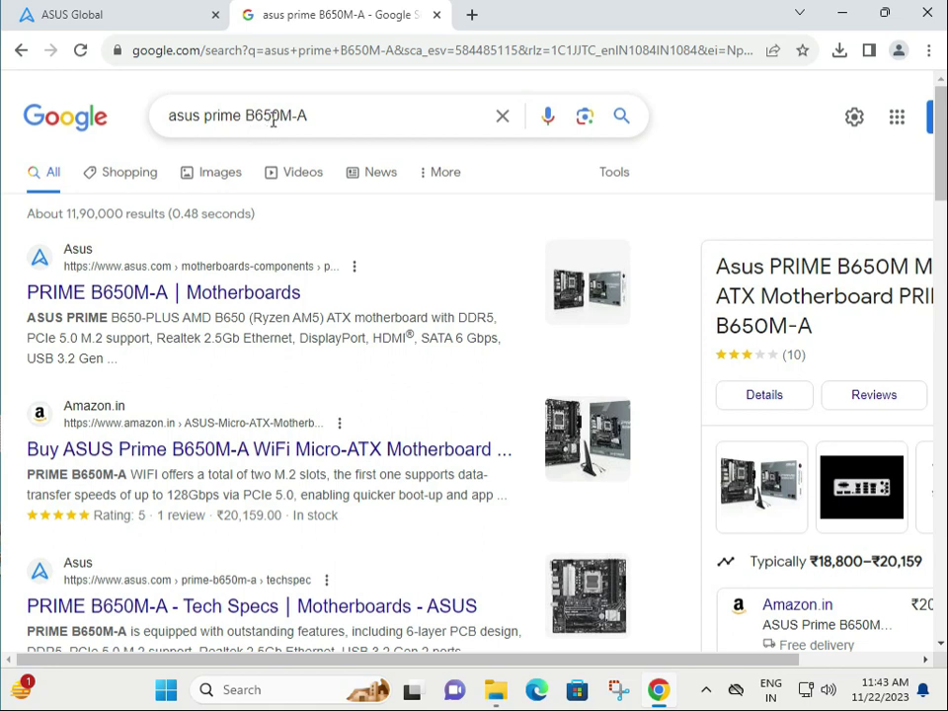
# - Switch to the ASUS Global site tab and reveal the Support menu in its header
pyautogui.doubleClick(279, 115)
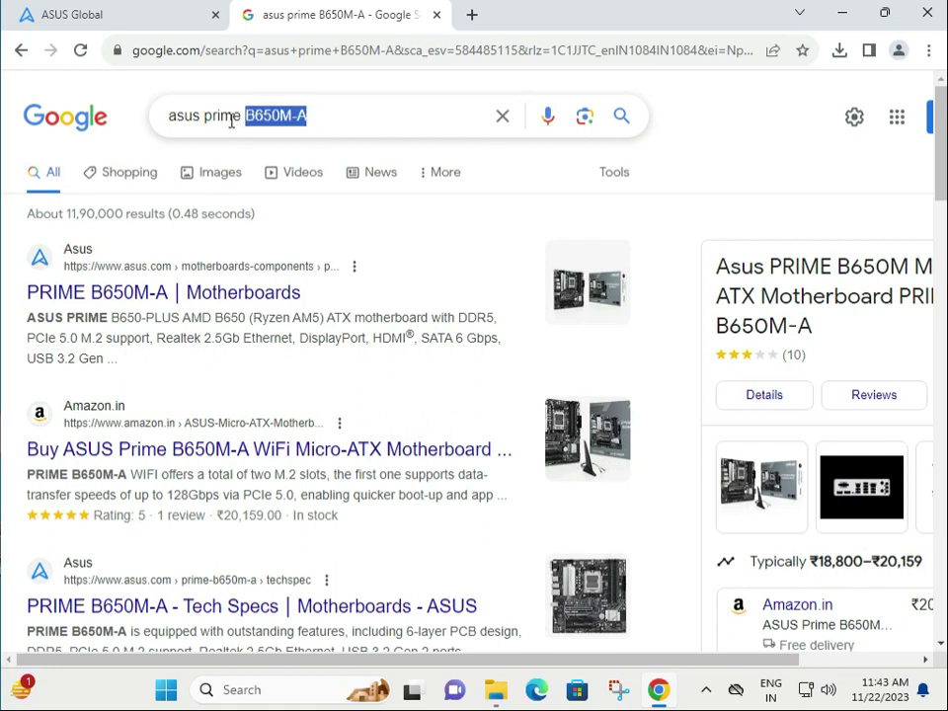
pyautogui.click(346, 116)
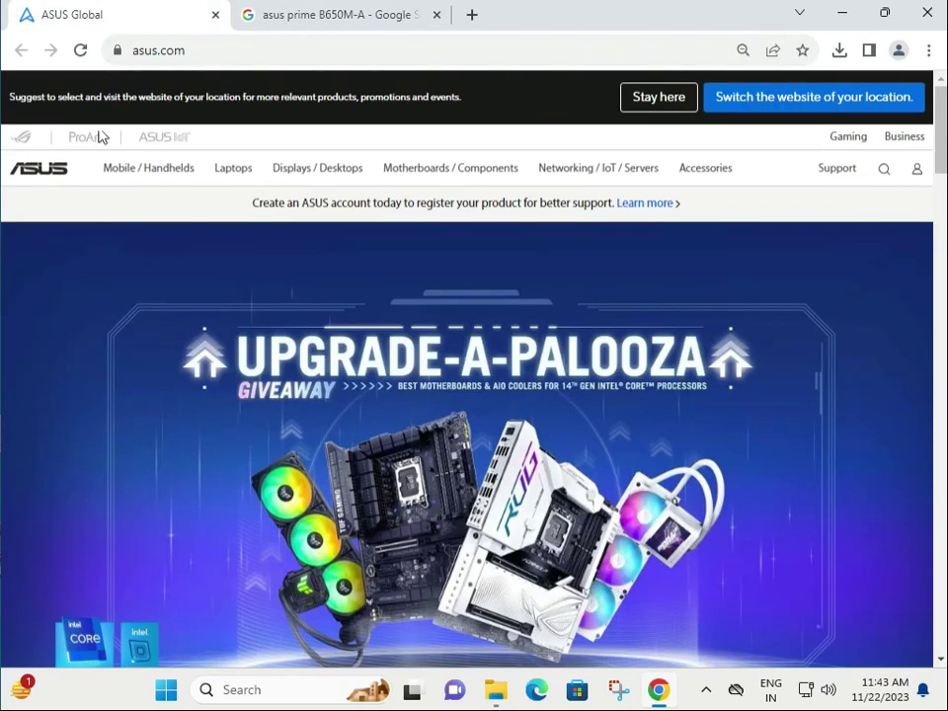
pyautogui.click(158, 51)
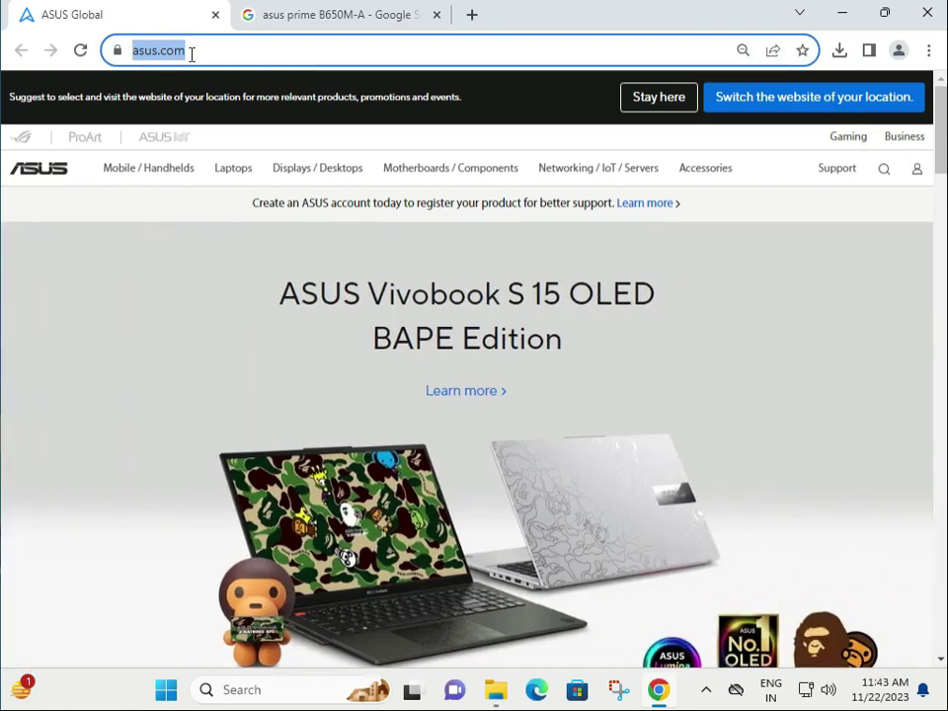
pyautogui.click(706, 167)
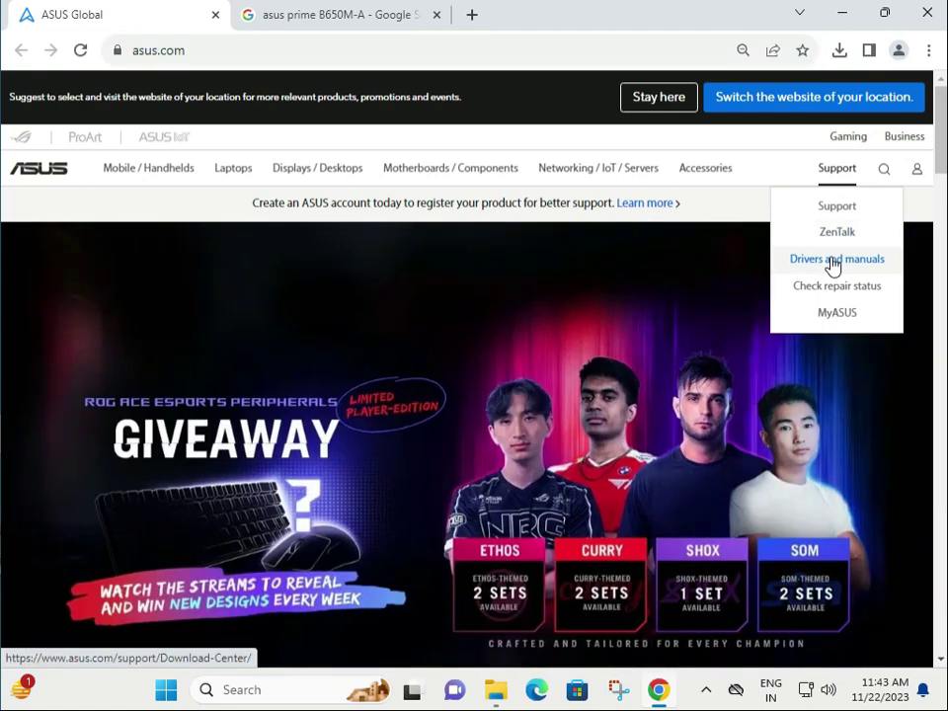
# - In Drivers and manuals, search by Model for 'prime B650M-A'
pyautogui.click(836, 259)
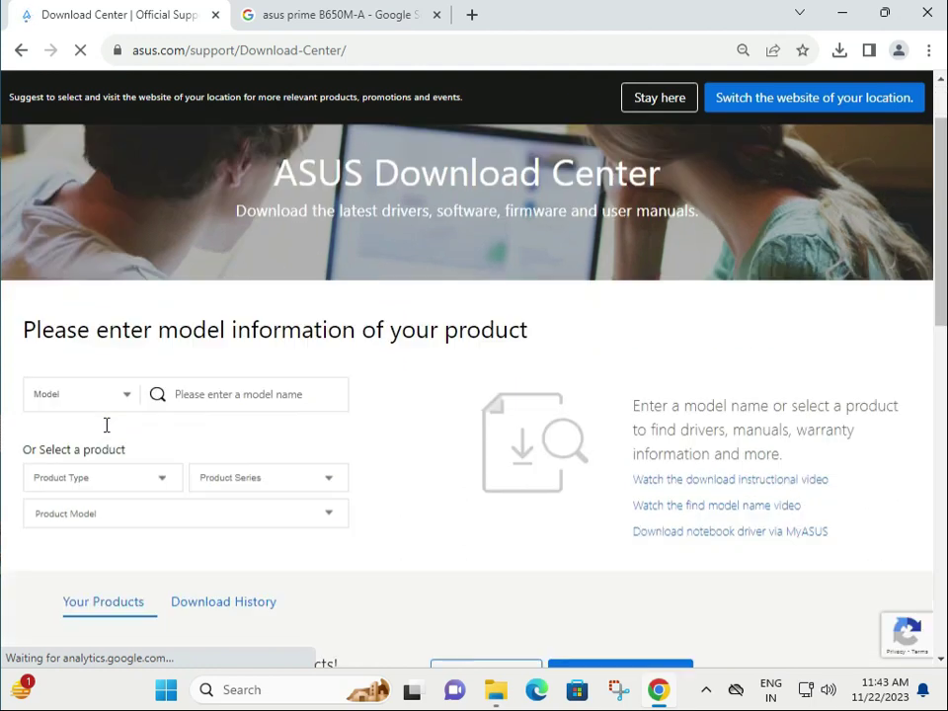
pyautogui.click(79, 394)
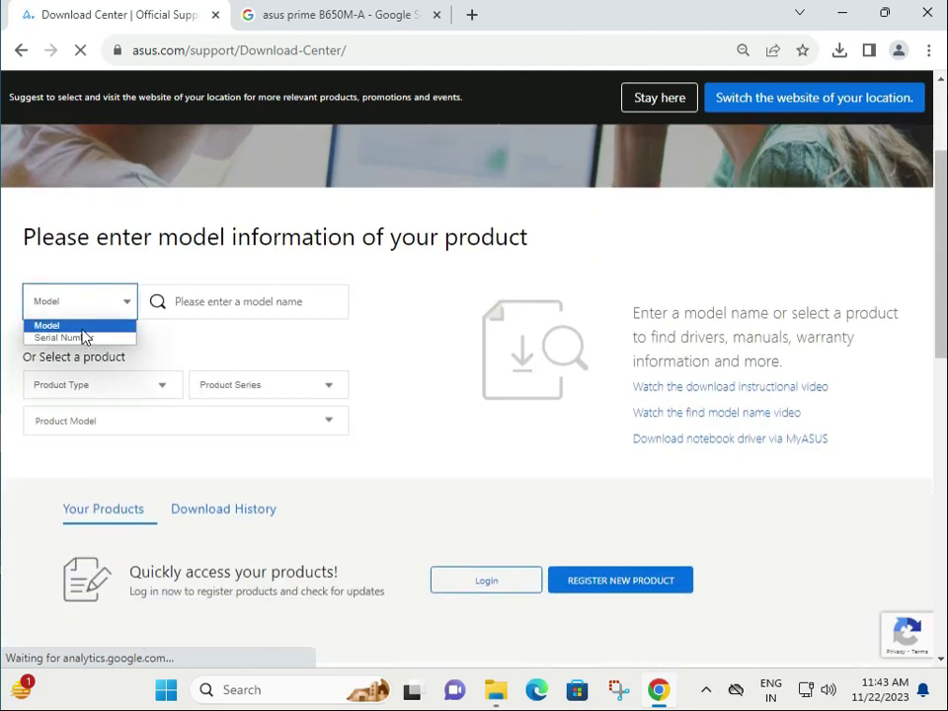
pyautogui.moveTo(79, 337)
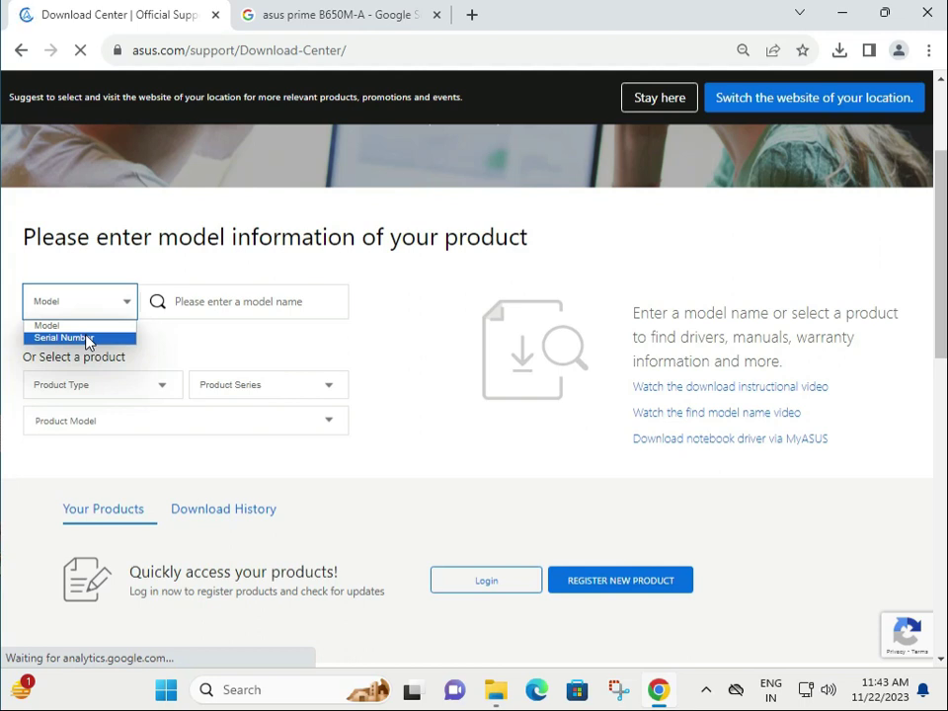
pyautogui.click(63, 337)
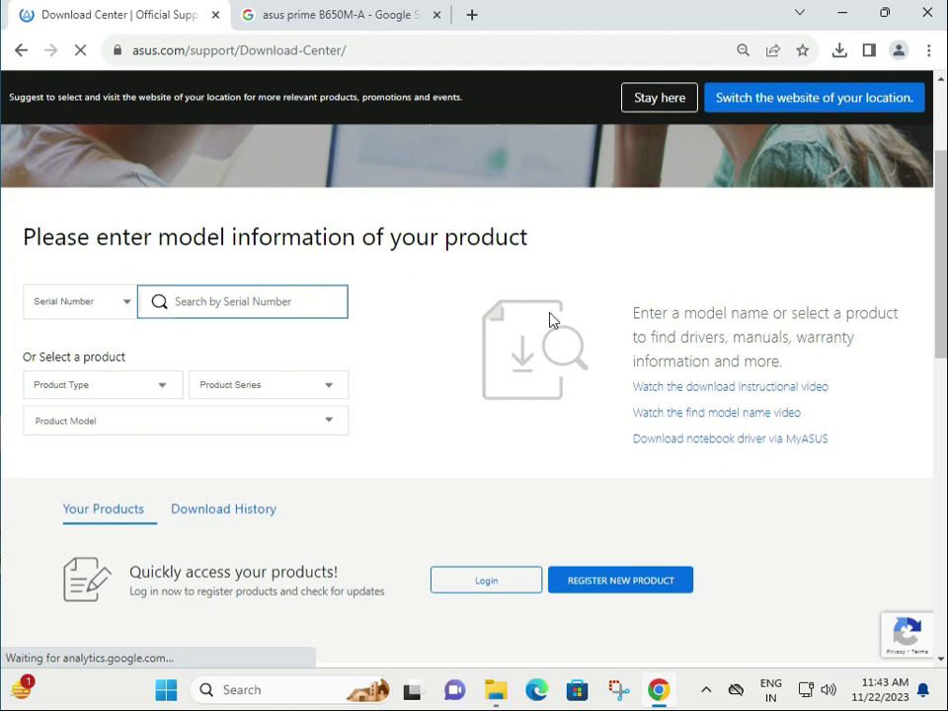
pyautogui.click(79, 302)
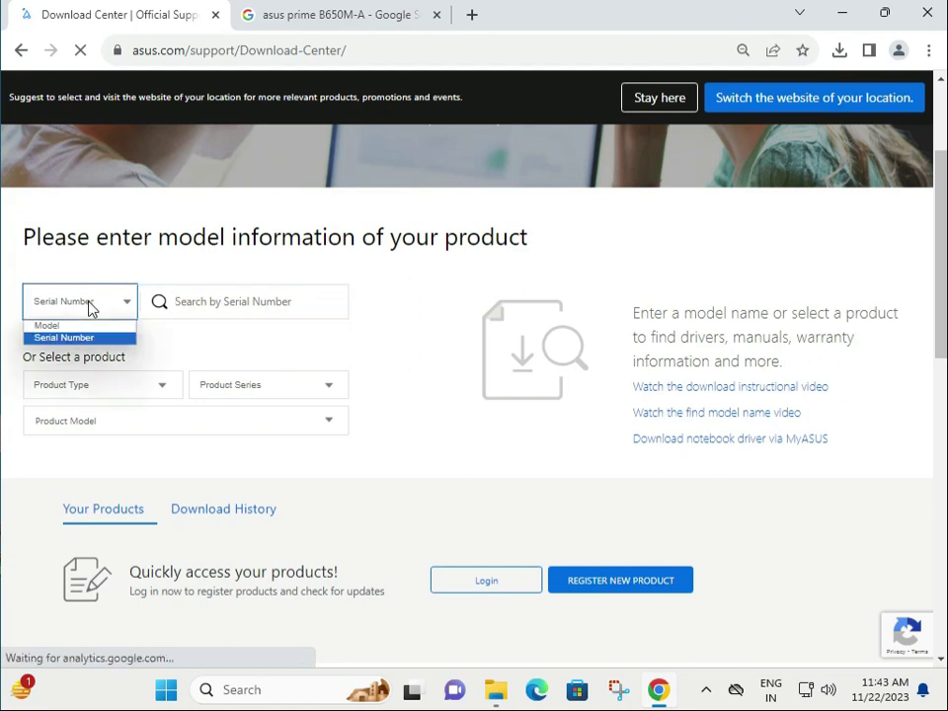
pyautogui.click(46, 326)
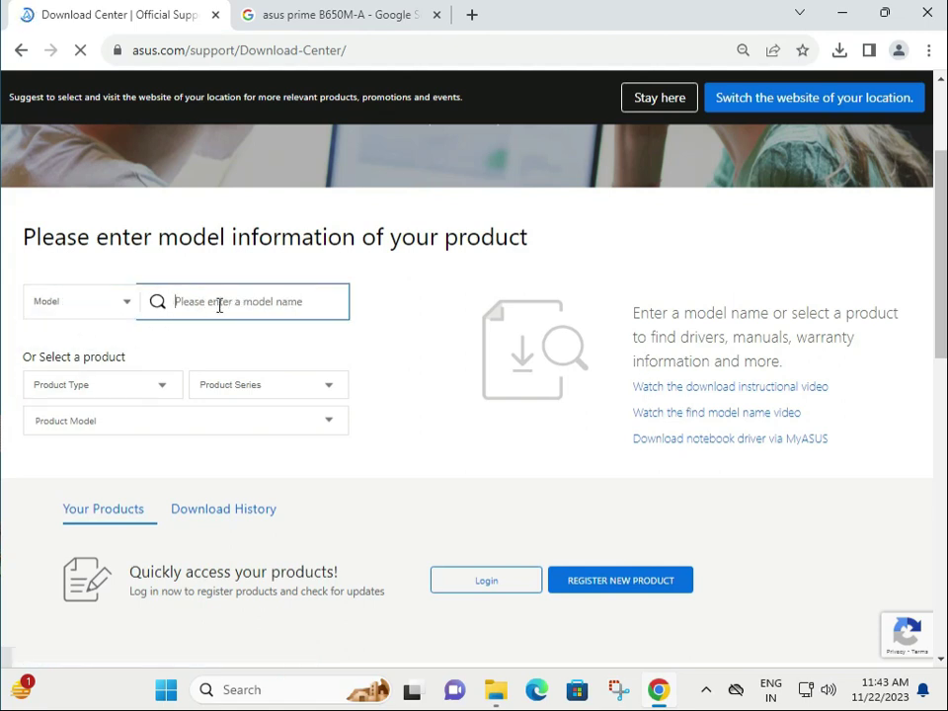
pyautogui.write('prime B650M-A')
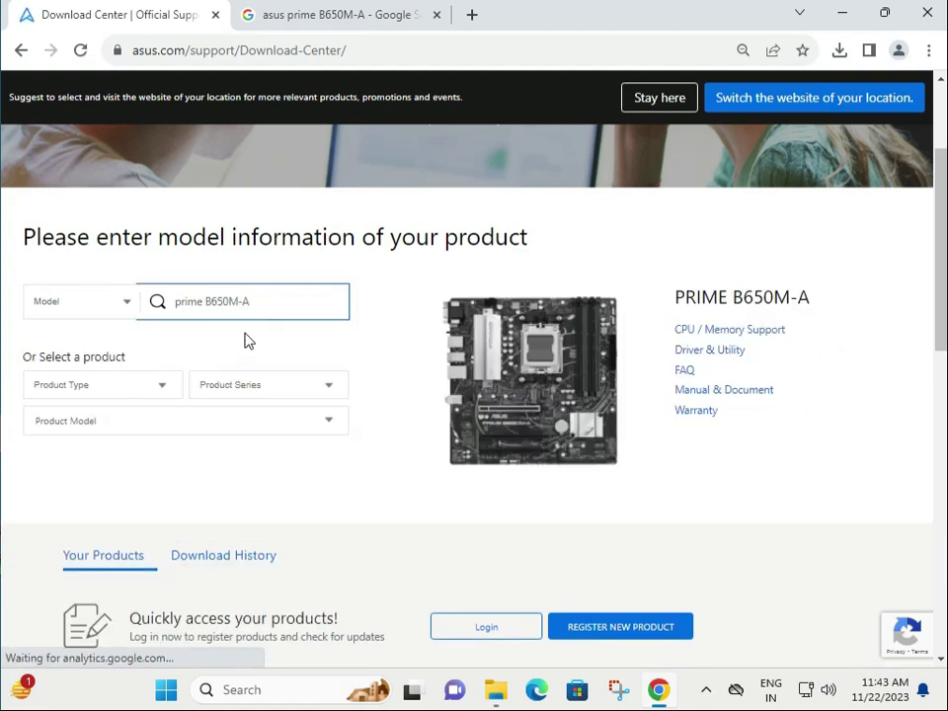
pyautogui.moveTo(701, 356)
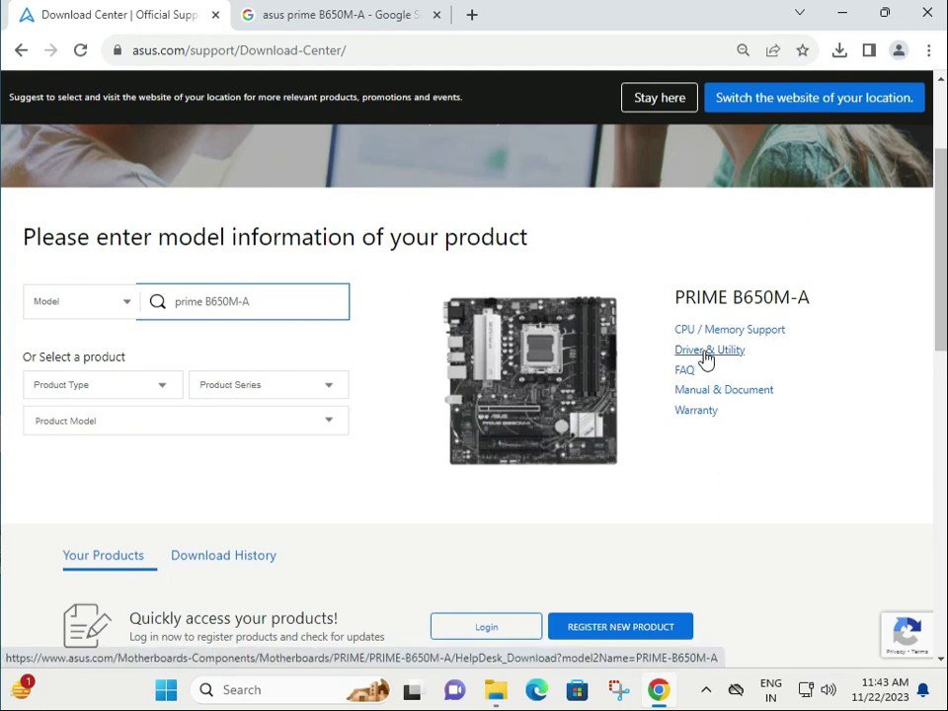
# - Open the PRIME B650M-A support page and switch from BIOS & Firmware to Driver & Tools
pyautogui.click(709, 349)
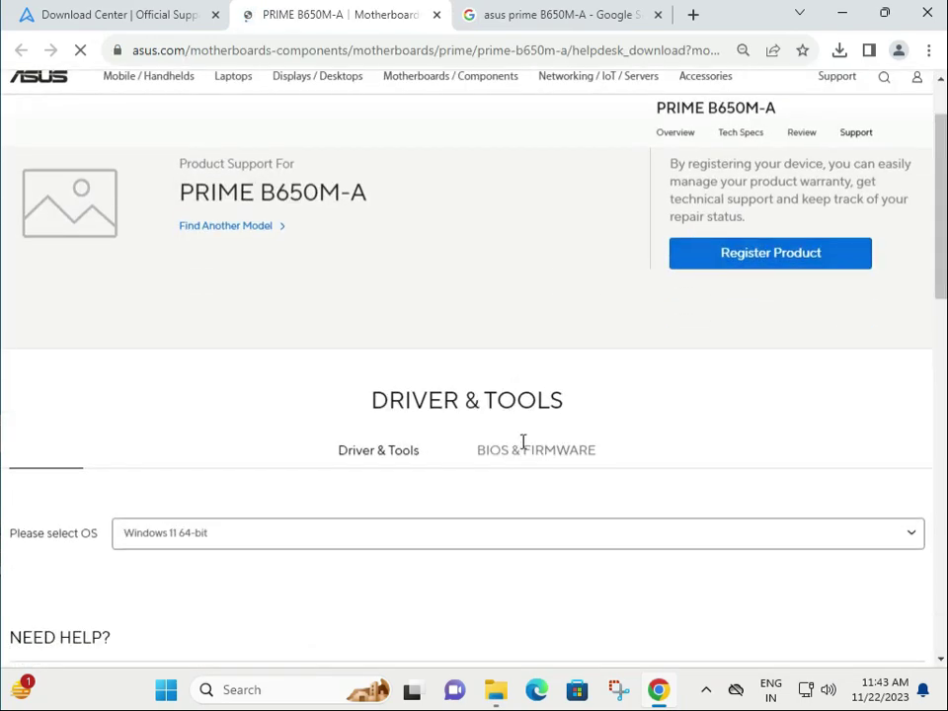
pyautogui.click(536, 449)
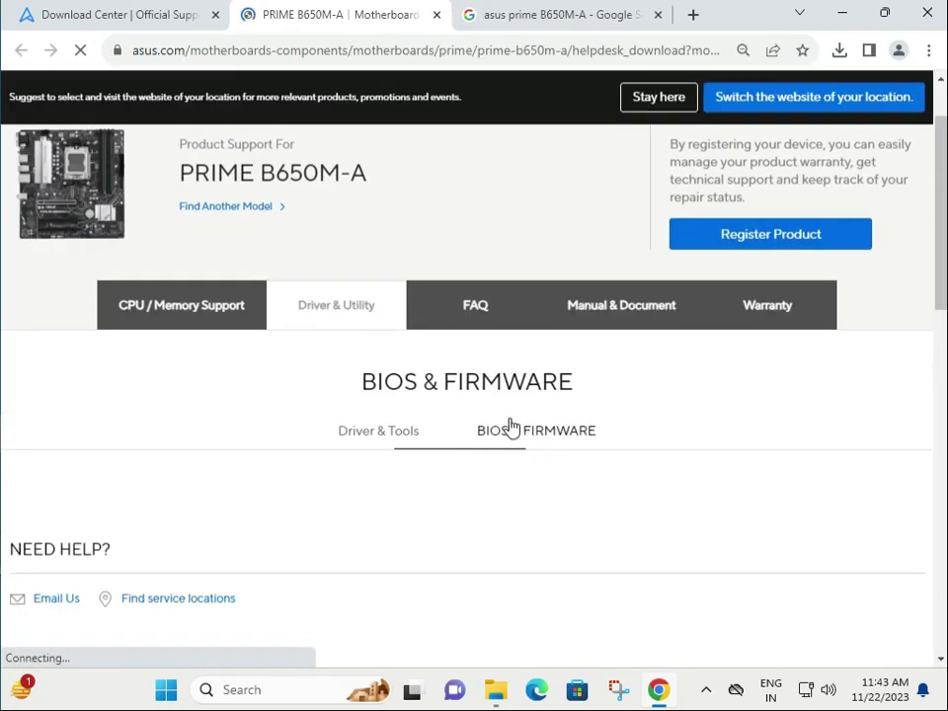
pyautogui.click(537, 430)
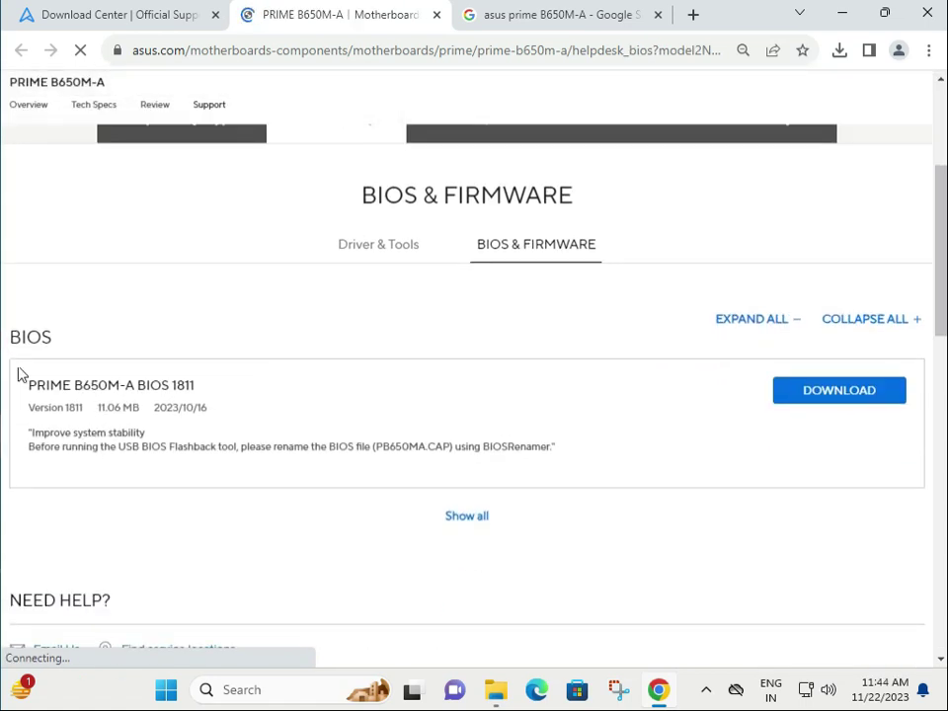
pyautogui.click(839, 389)
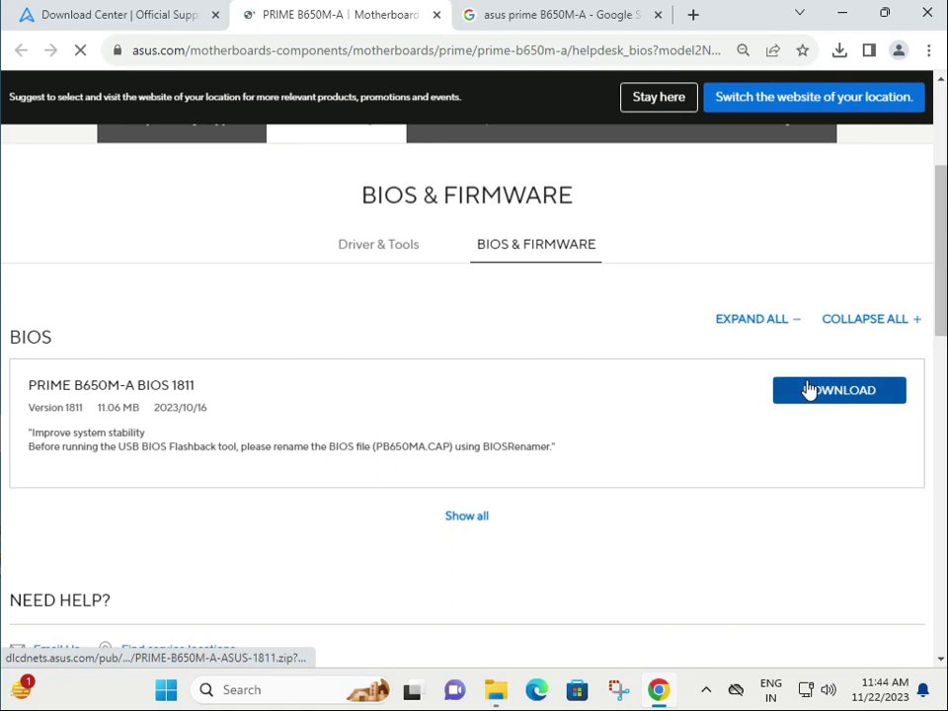
pyautogui.click(839, 389)
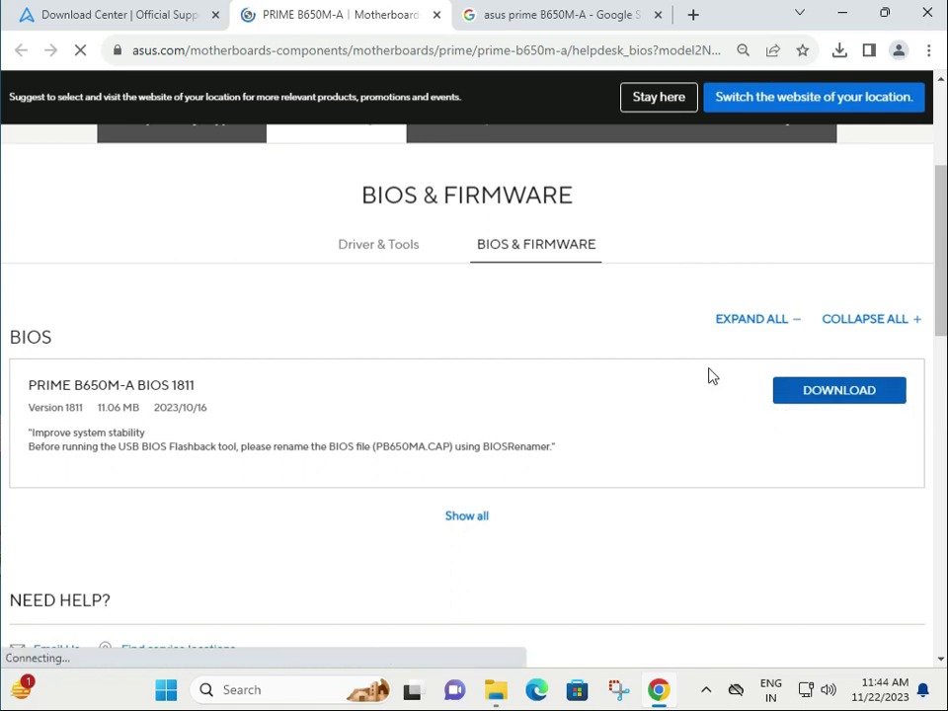
pyautogui.click(839, 389)
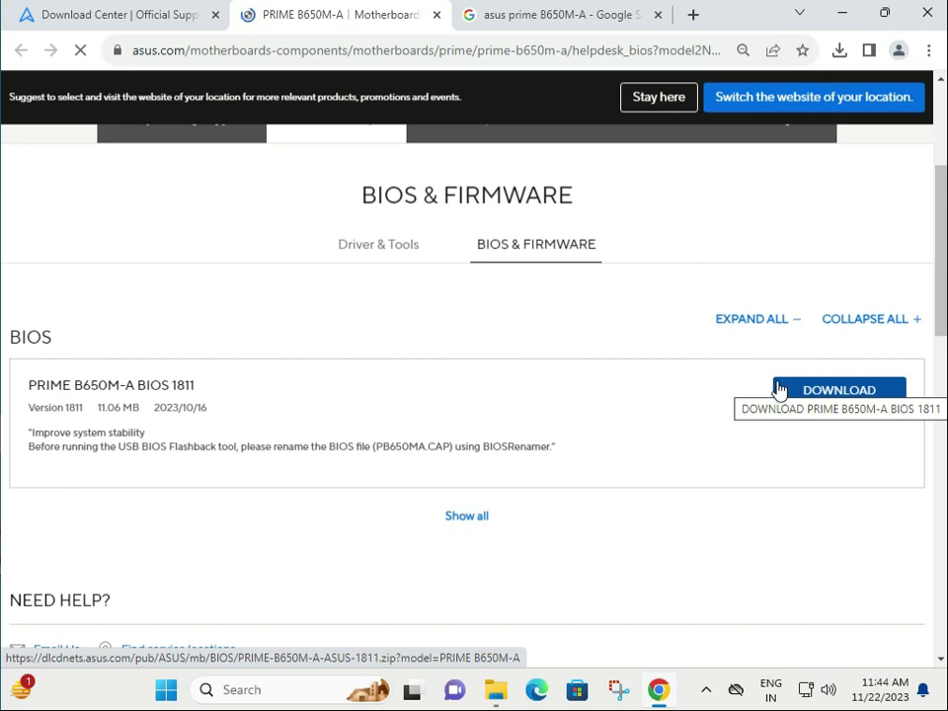
pyautogui.click(378, 244)
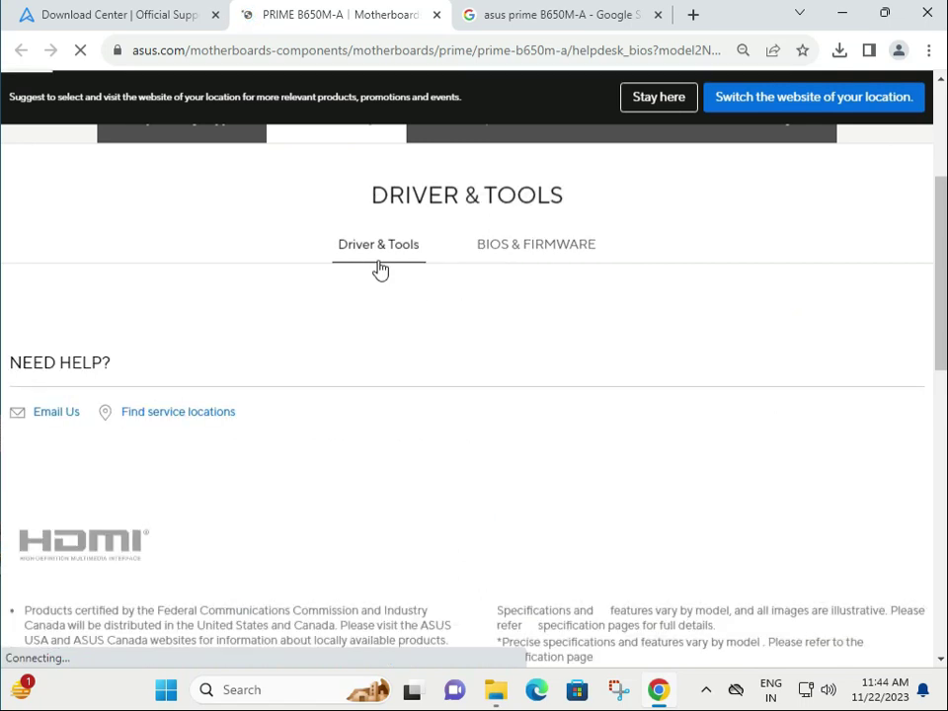
# - Browse the Driver & Tools list and download the Realtek RTL8125 LAN driver for Windows 11
pyautogui.click(379, 244)
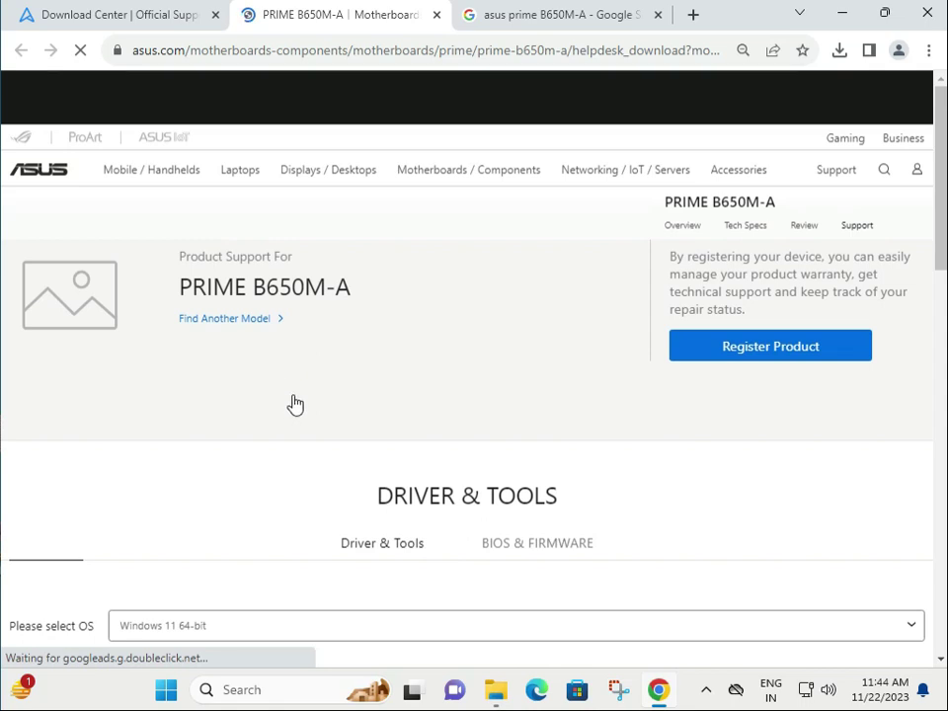
pyautogui.scroll(-3)
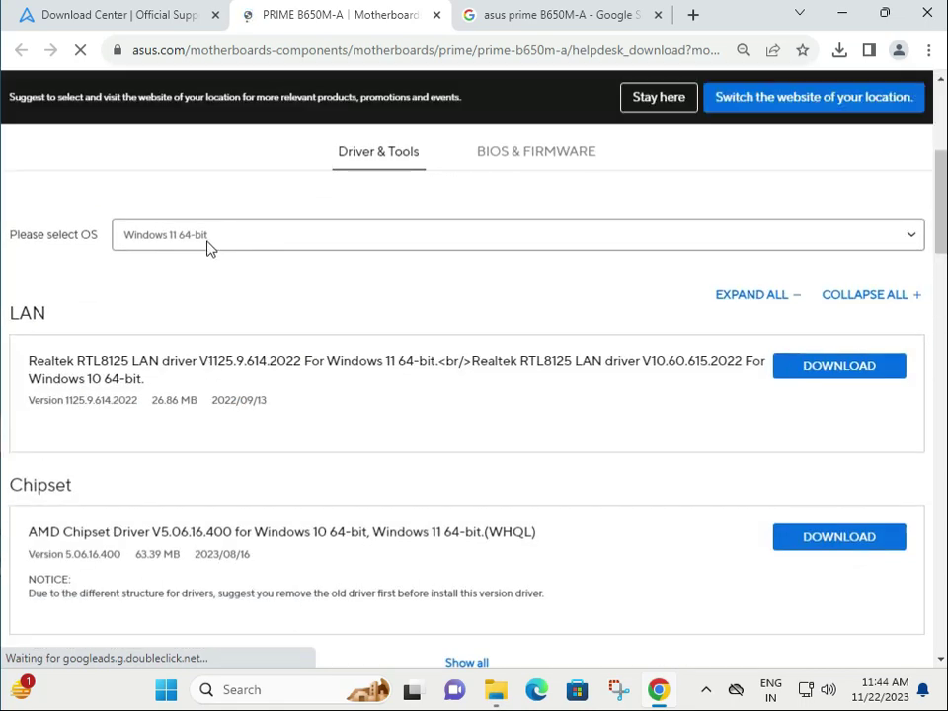
pyautogui.click(519, 234)
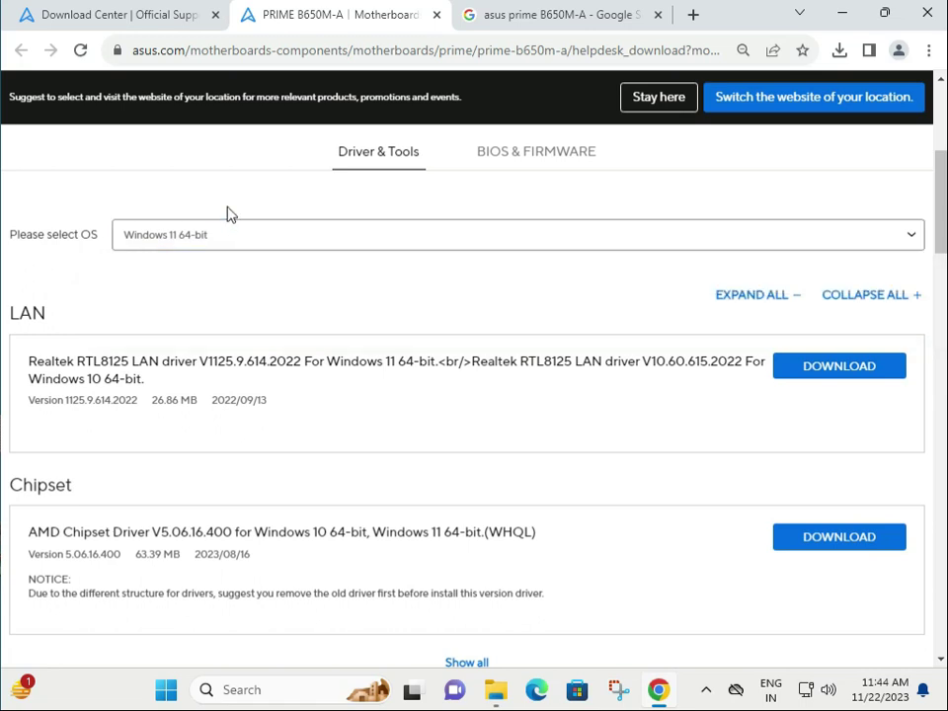
pyautogui.scroll(-3)
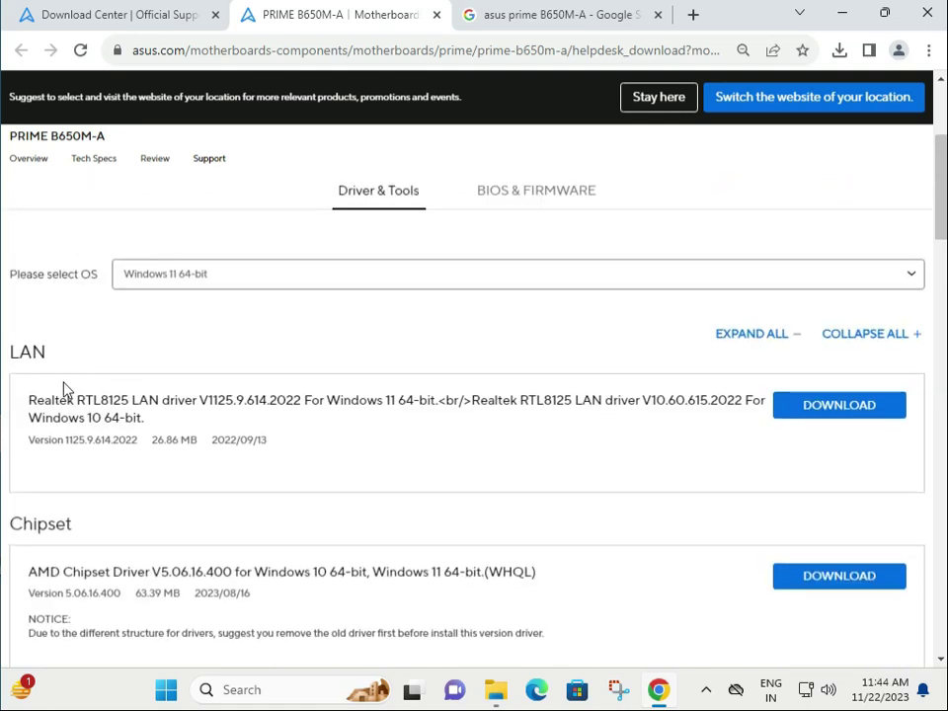
pyautogui.scroll(-3)
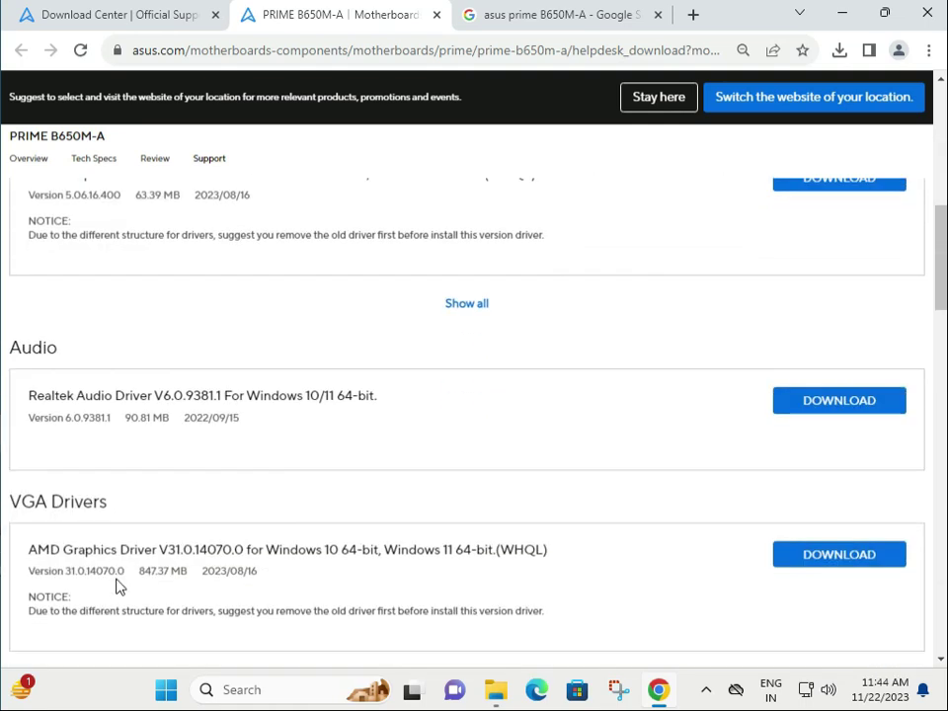
pyautogui.scroll(-3)
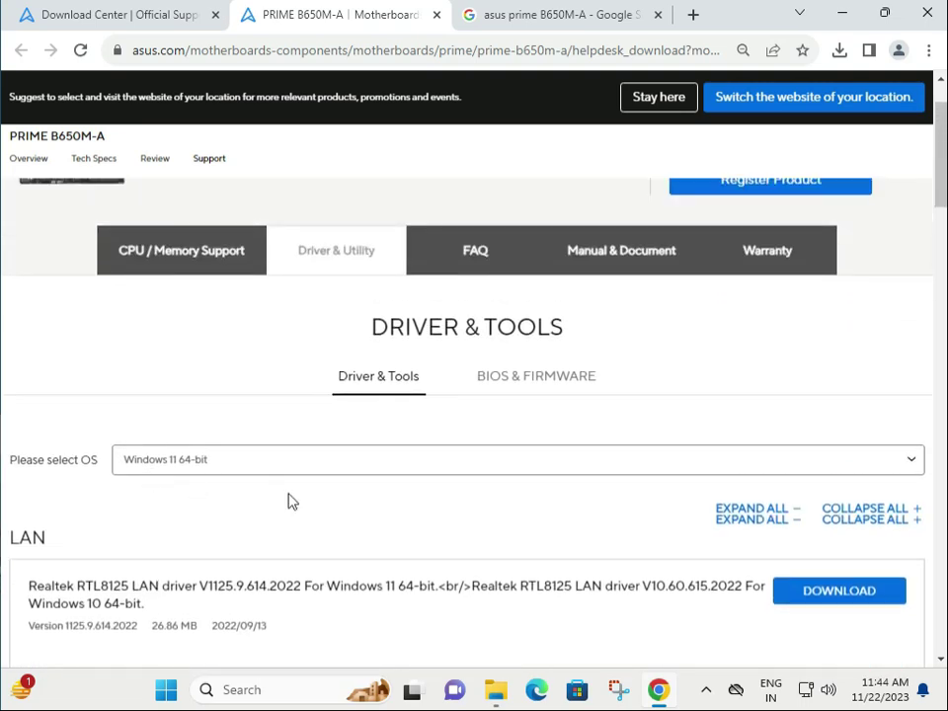
pyautogui.scroll(-3)
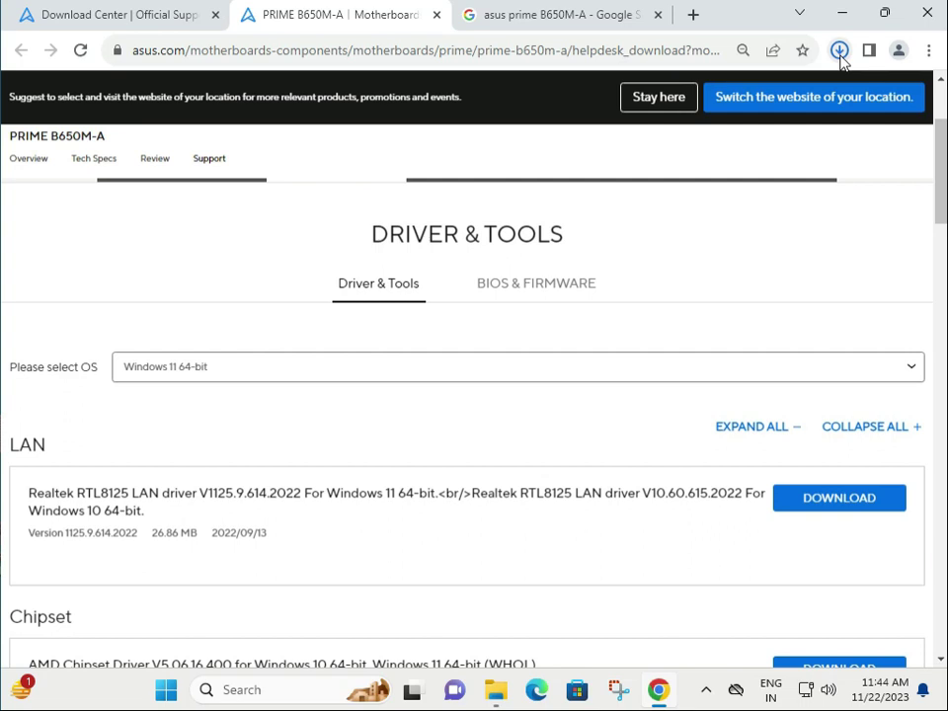
# - Open the downloaded LAN driver package and run setup.exe from its Win11 folder
pyautogui.click(839, 51)
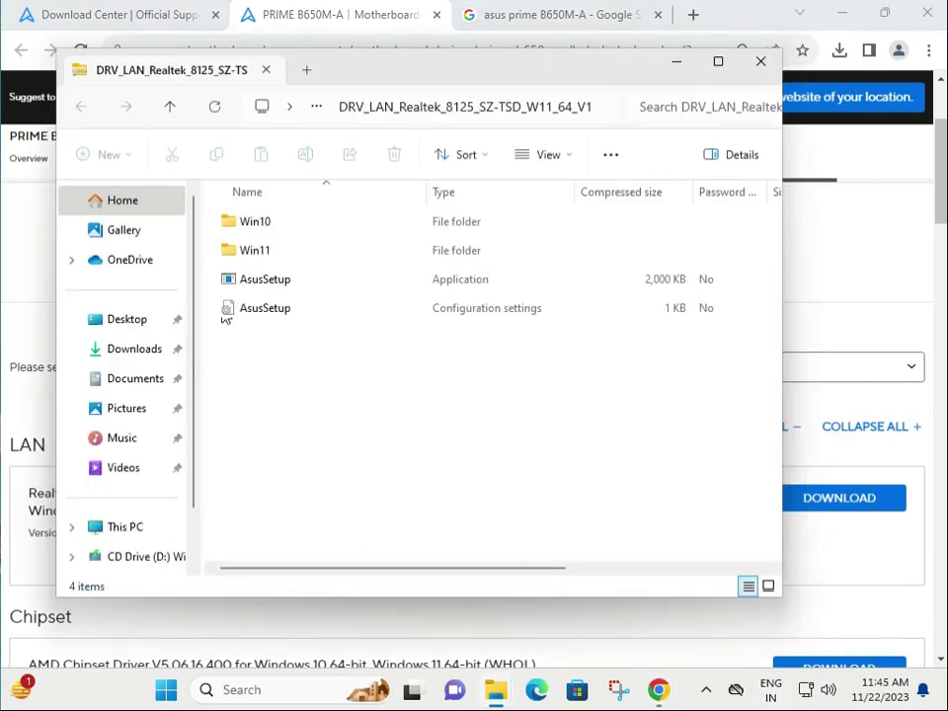
pyautogui.moveTo(255, 250)
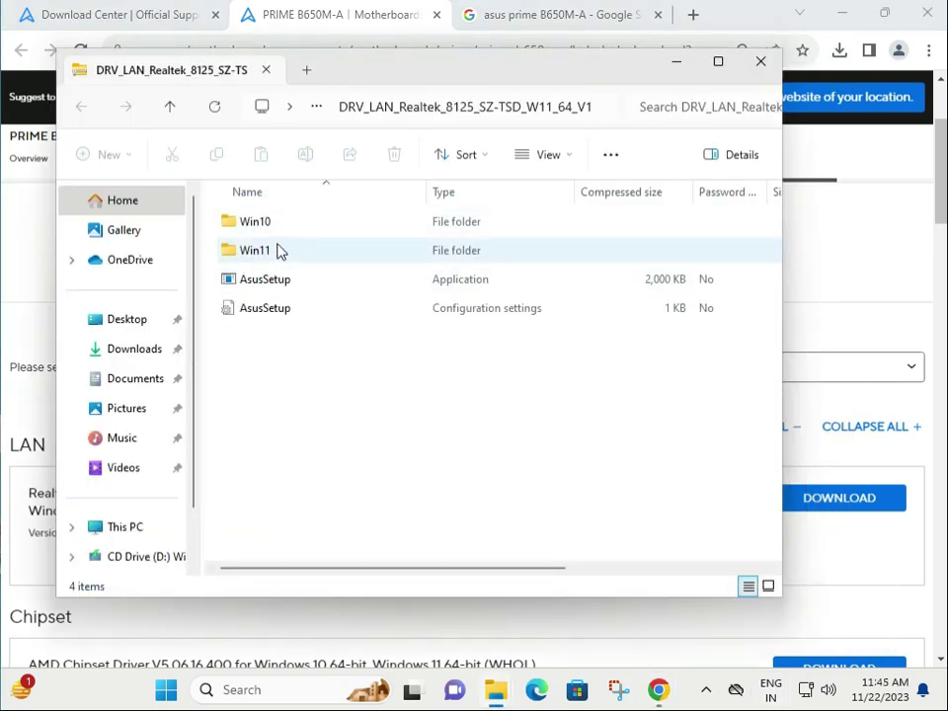
pyautogui.doubleClick(254, 250)
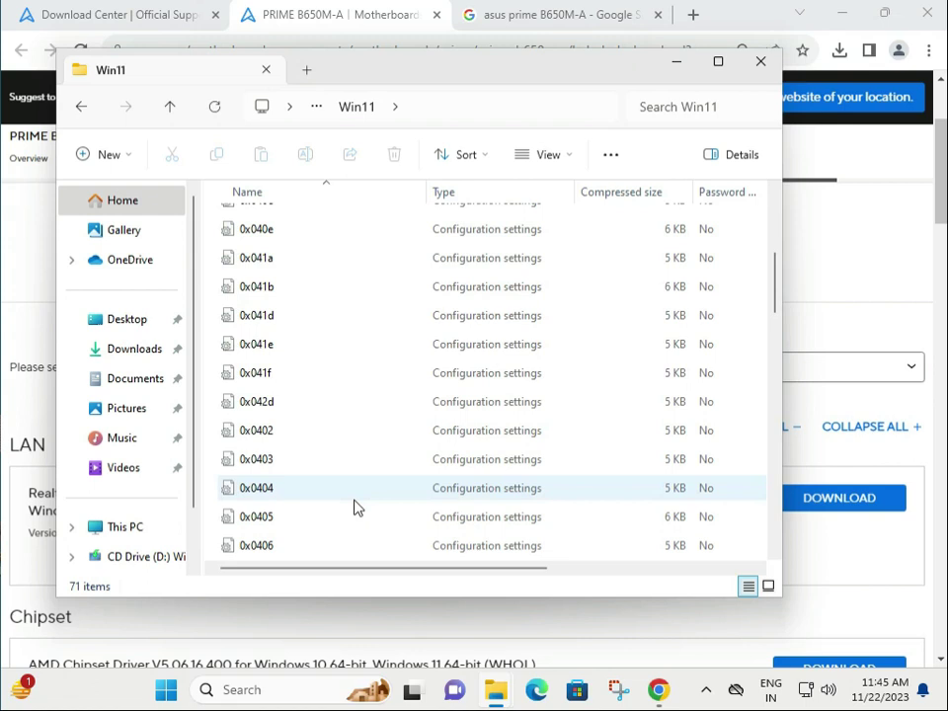
pyautogui.scroll(-3)
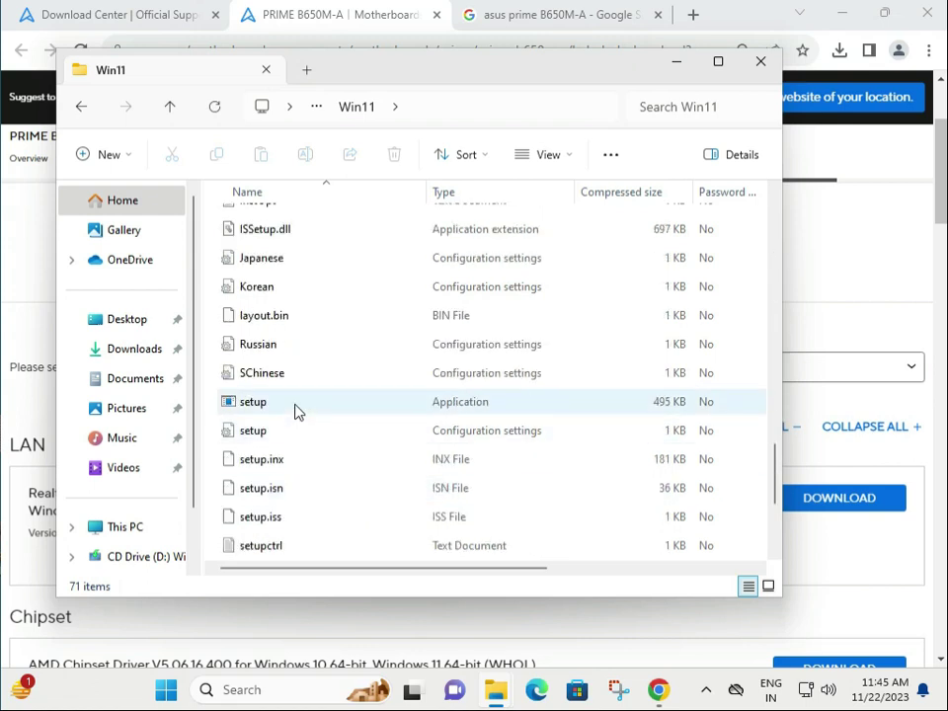
pyautogui.click(253, 401)
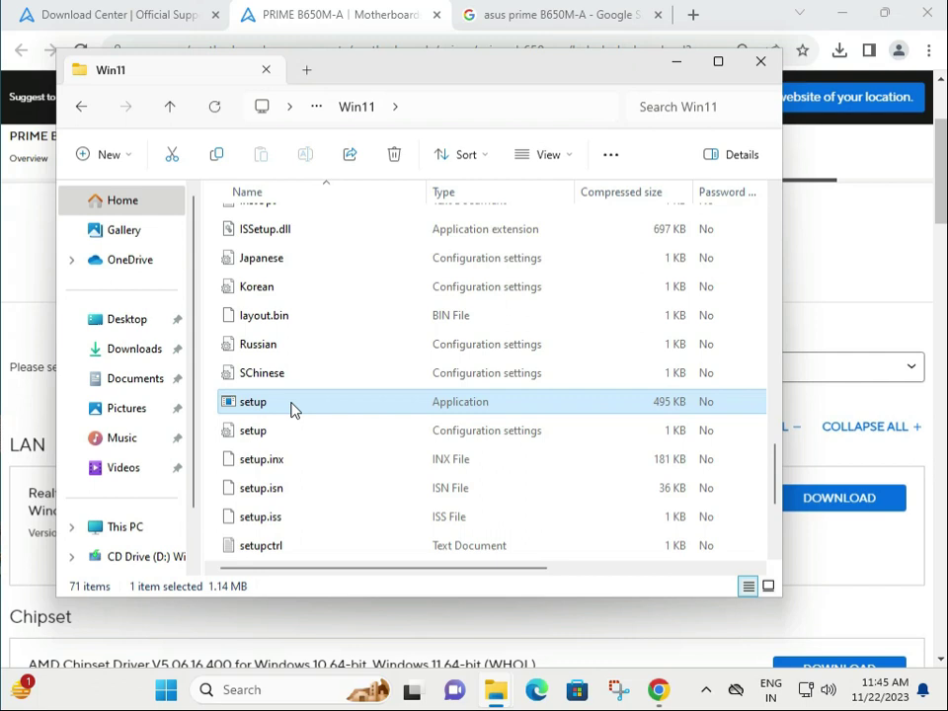
pyautogui.doubleClick(253, 401)
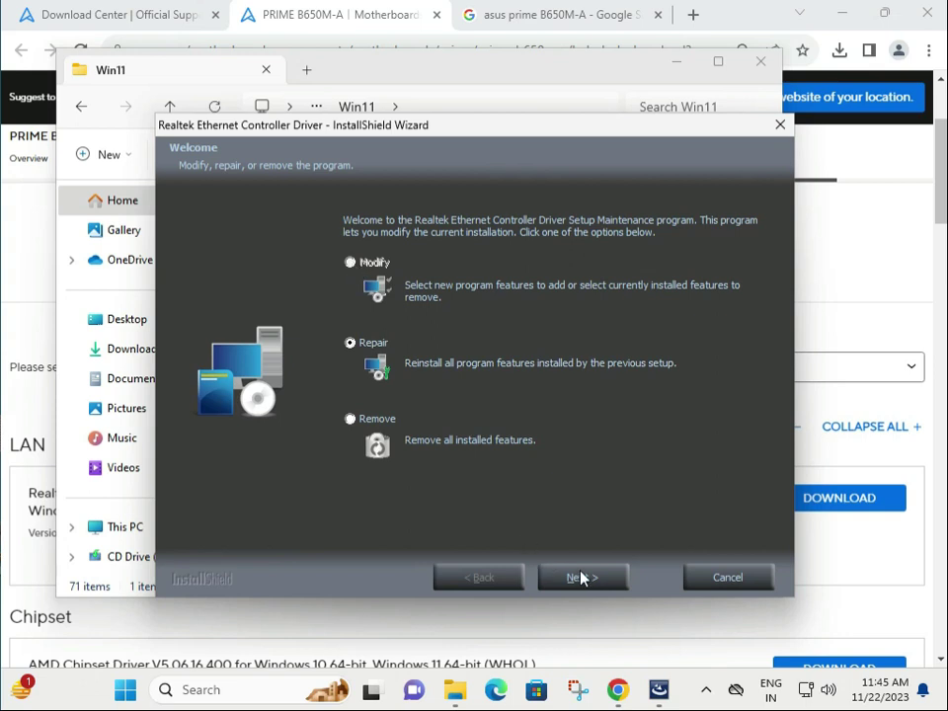
# - Confirm Repair and proceed with Next in the Realtek Ethernet driver wizard
pyautogui.click(582, 577)
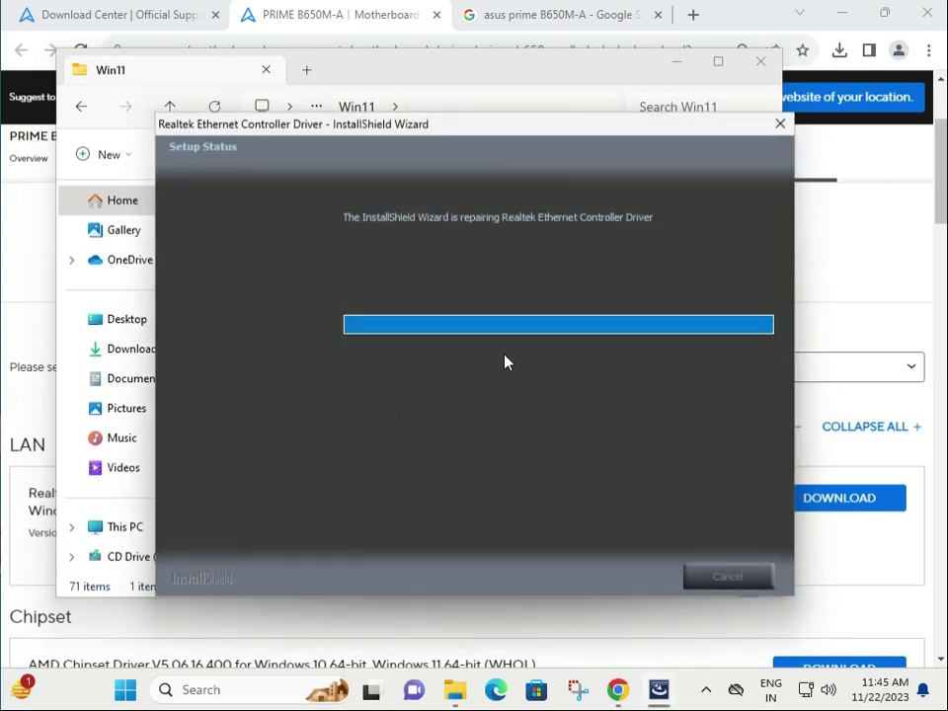
pyautogui.moveTo(614, 400)
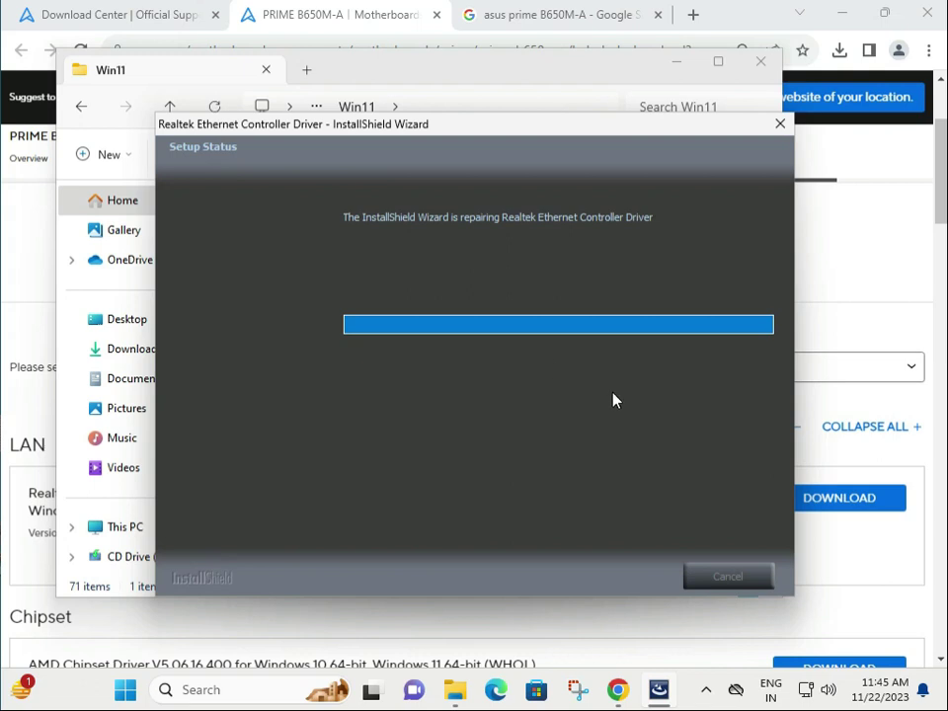